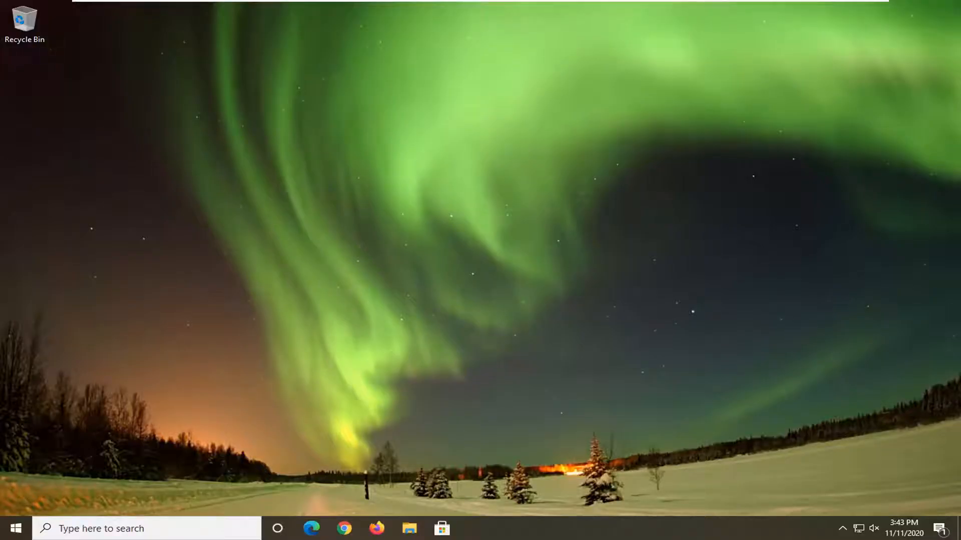
pyautogui.moveTo(382, 203)
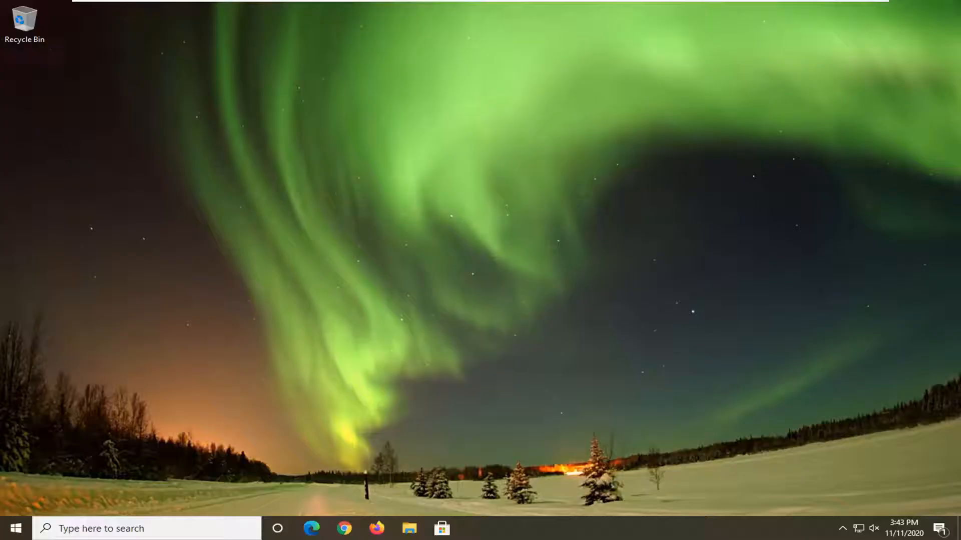
pyautogui.moveTo(768, 30)
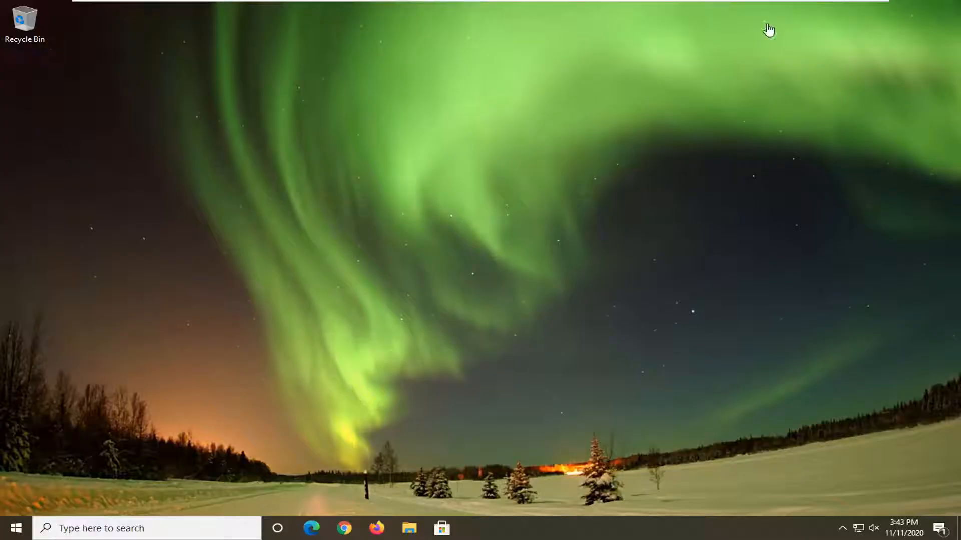
# Step: Search the Start menu for cmd and run Command Prompt as administrator, accepting UAC
pyautogui.click(11, 528)
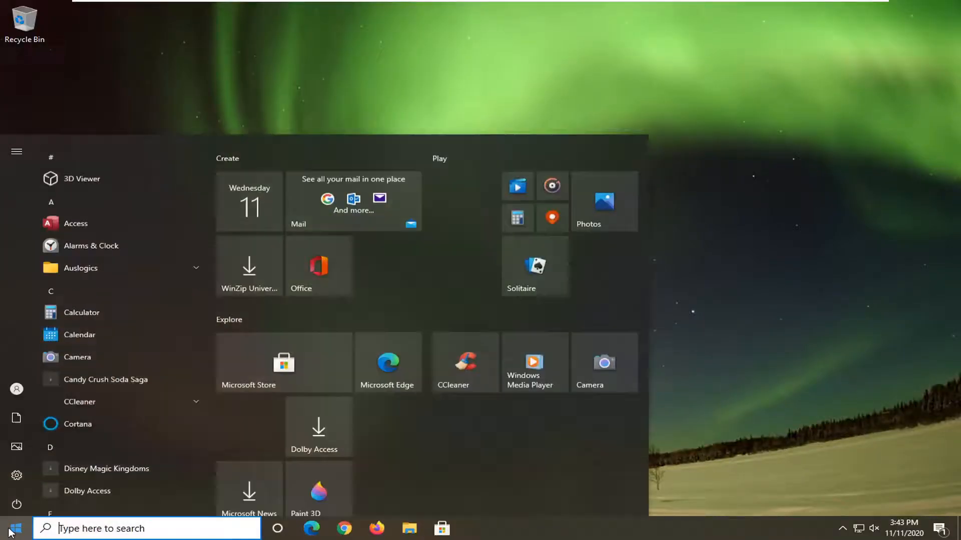
pyautogui.write('cmd')
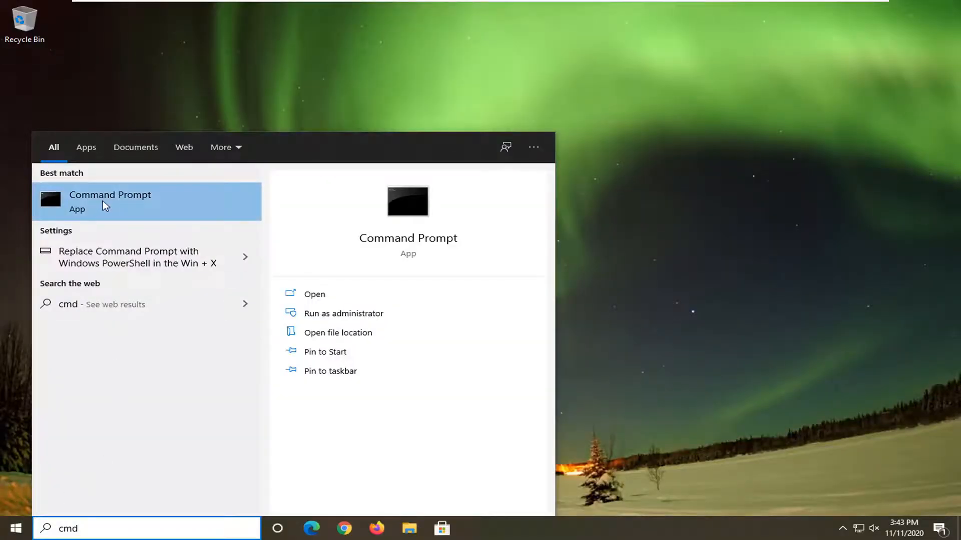
pyautogui.rightClick(110, 201)
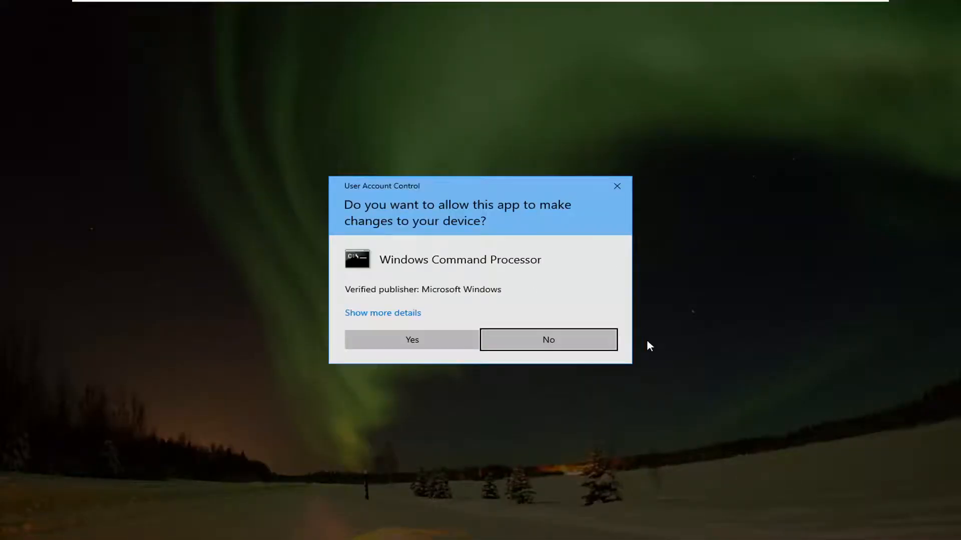
pyautogui.click(547, 339)
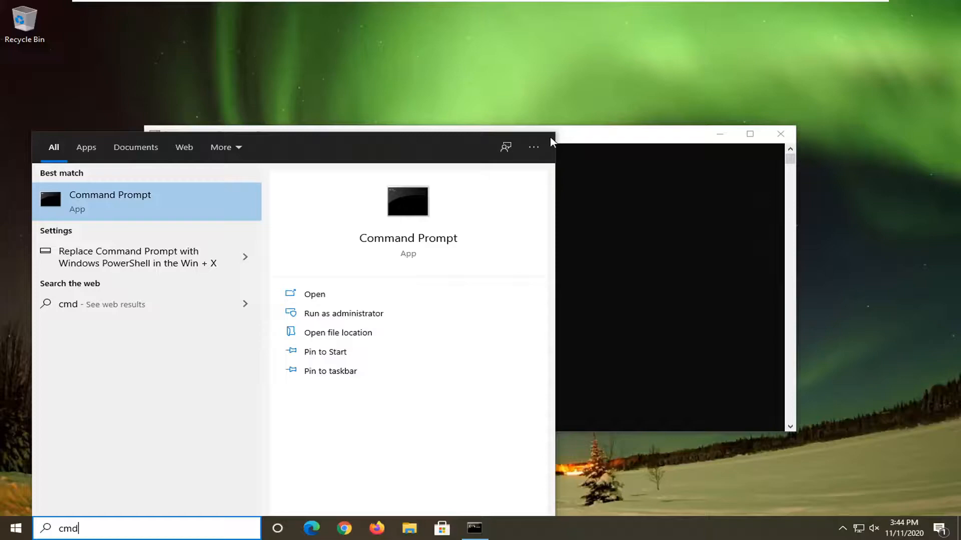
pyautogui.click(344, 313)
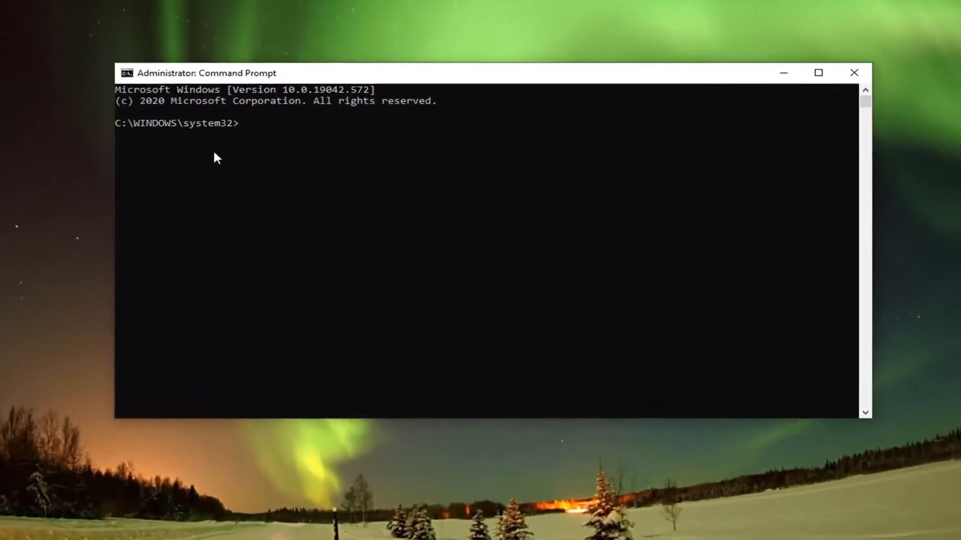
# Step: Run ipconfig /displaydns to list the cached DNS records
pyautogui.write('ipc')
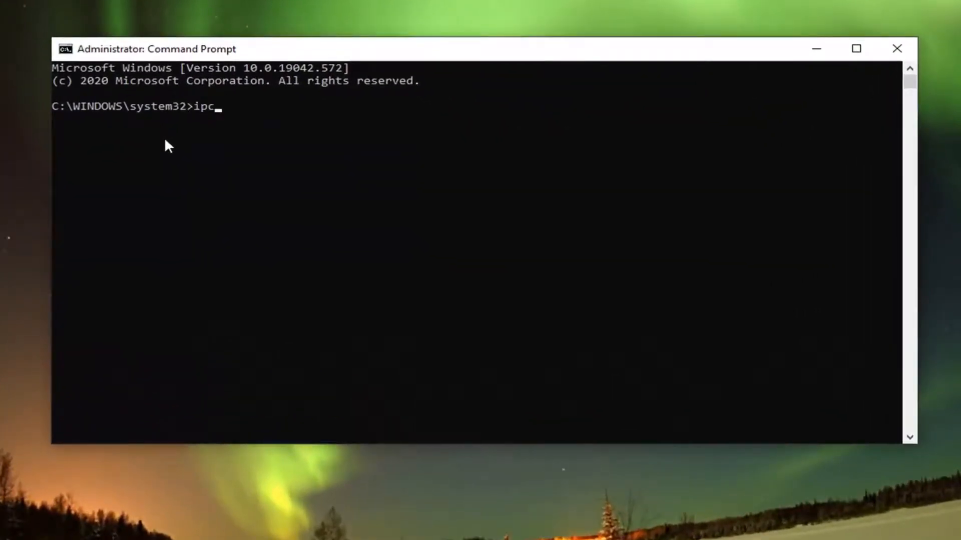
pyautogui.write('onfig')
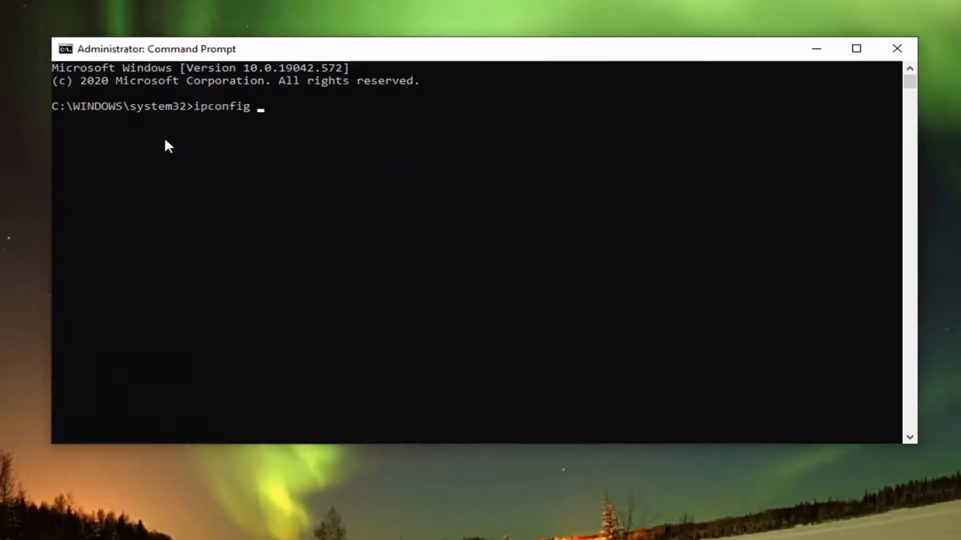
pyautogui.write('/displ')
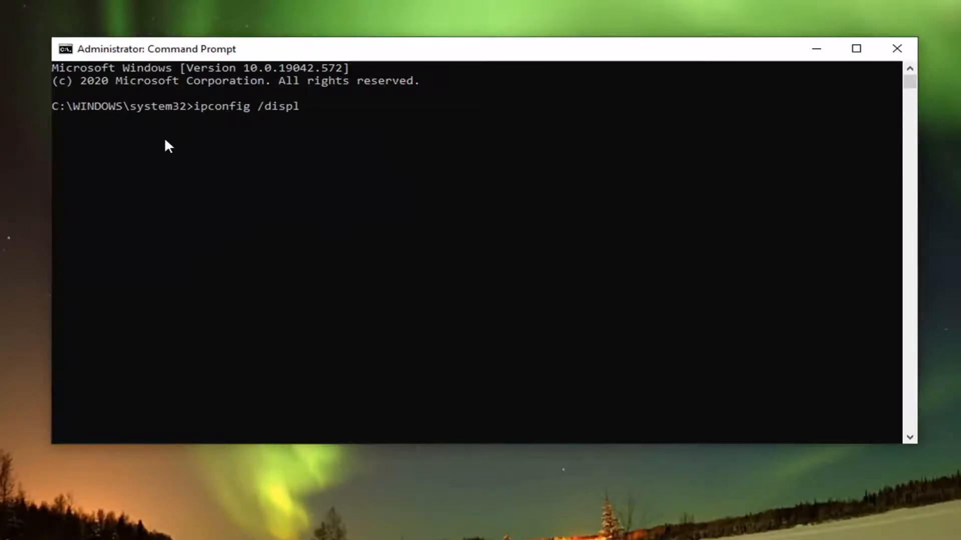
pyautogui.write('aydns')
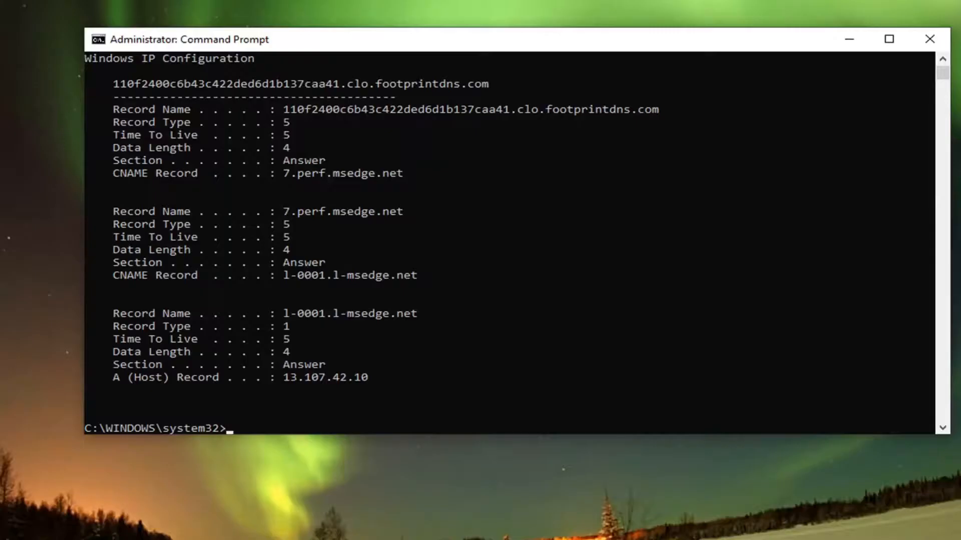
pyautogui.moveTo(272, 124)
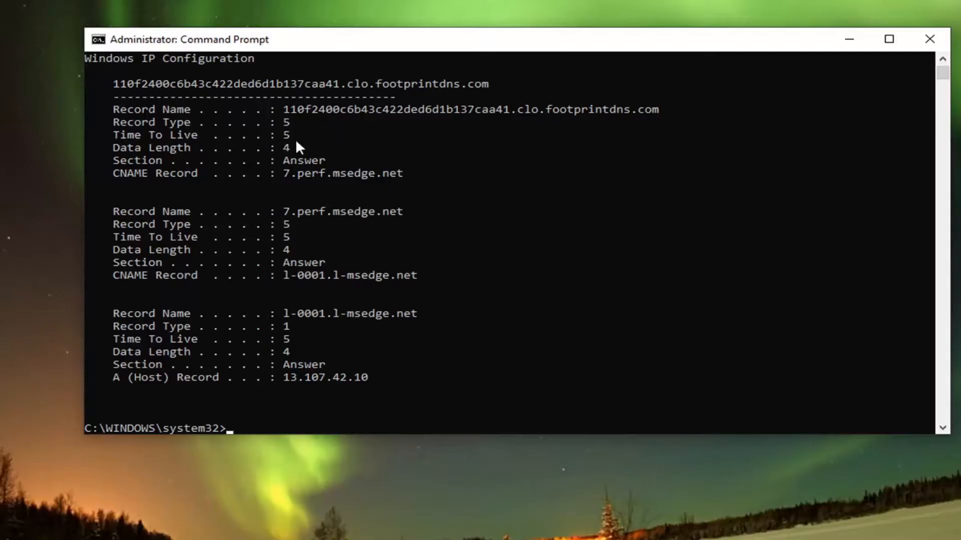
pyautogui.moveTo(255, 191)
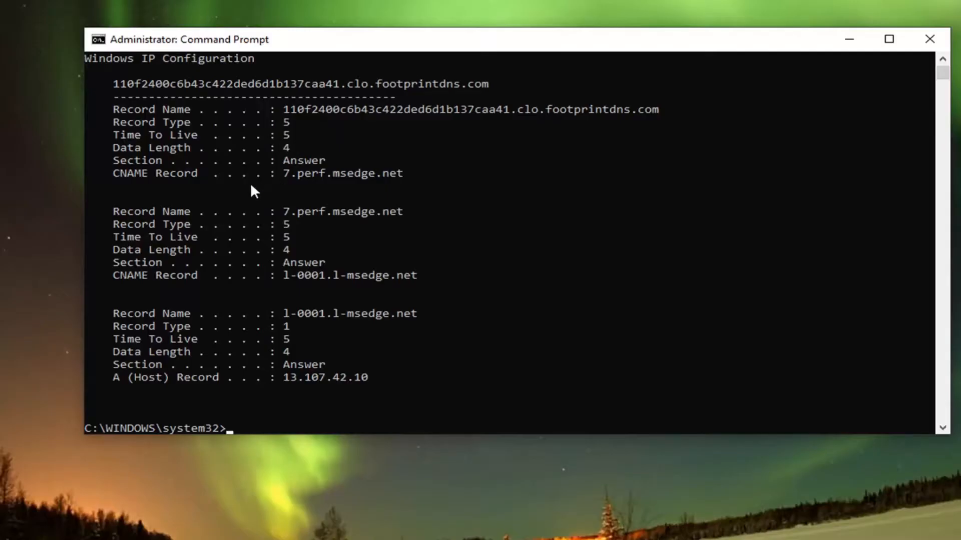
pyautogui.moveTo(300, 153)
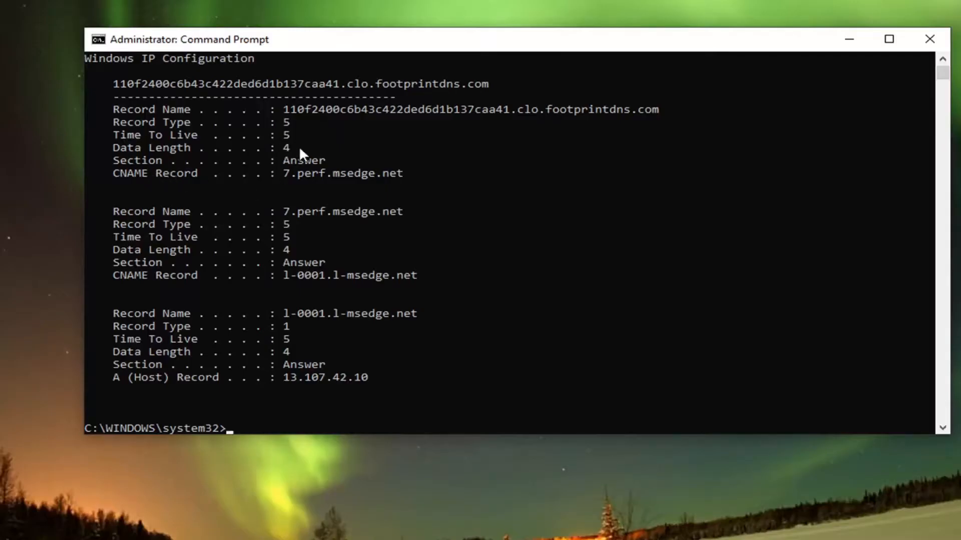
pyautogui.moveTo(153, 172)
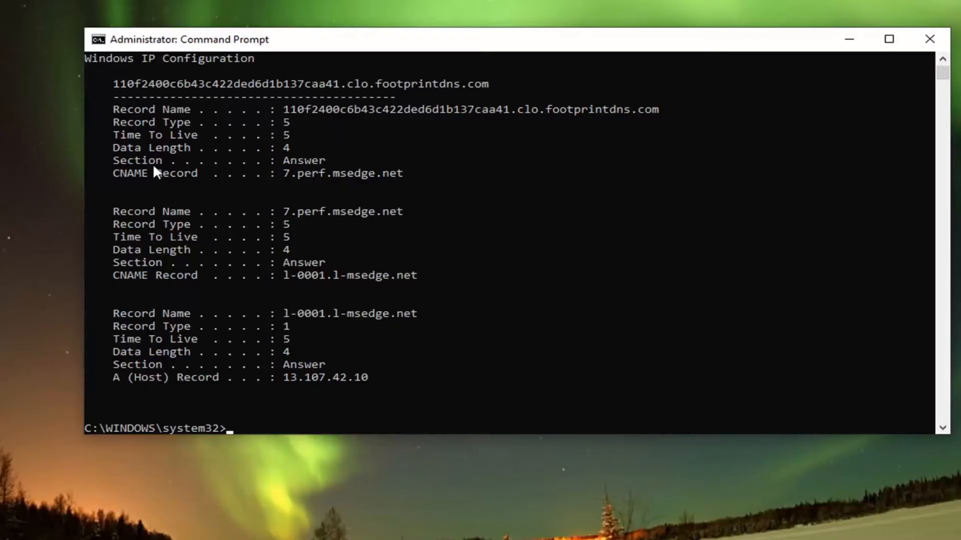
pyautogui.moveTo(334, 169)
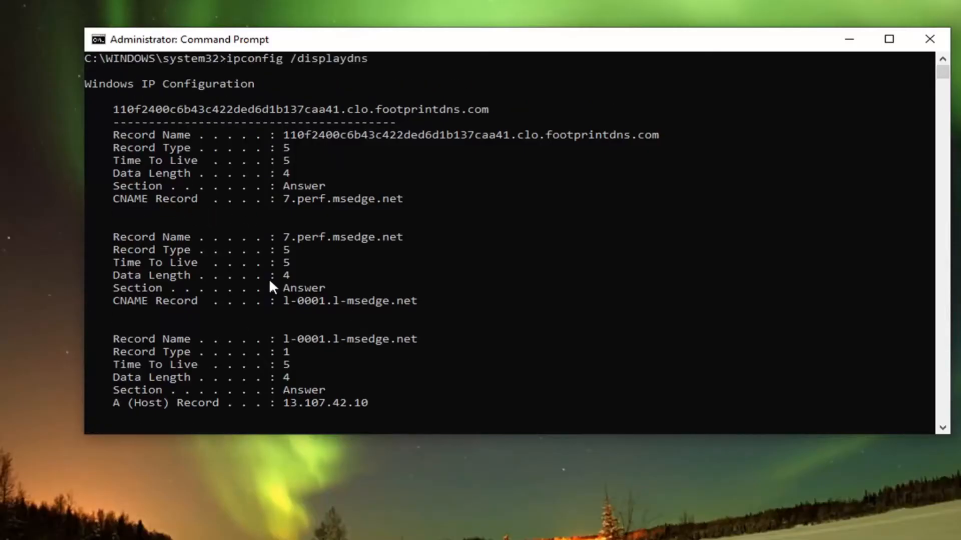
pyautogui.moveTo(931, 39)
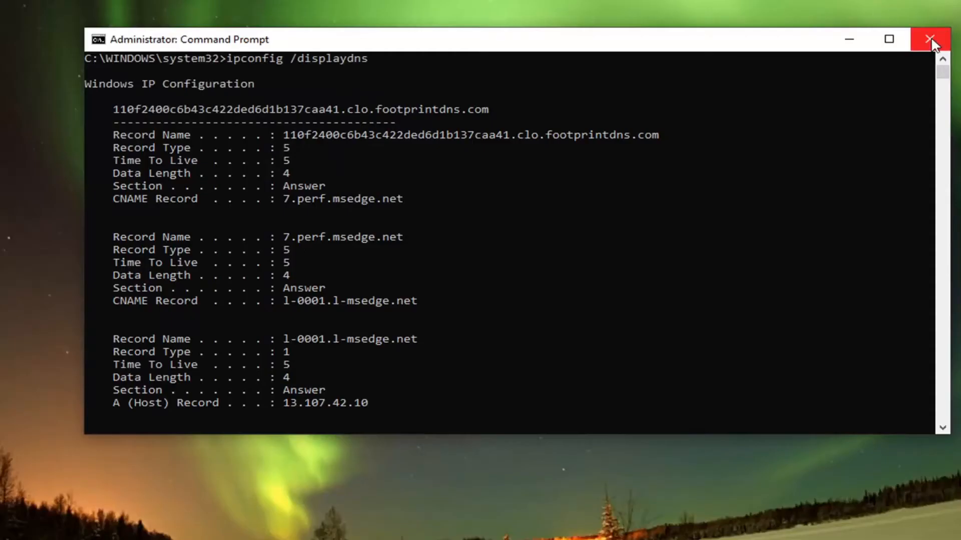
# Step: Close the administrator Command Prompt window after reviewing the DNS listing
pyautogui.click(931, 39)
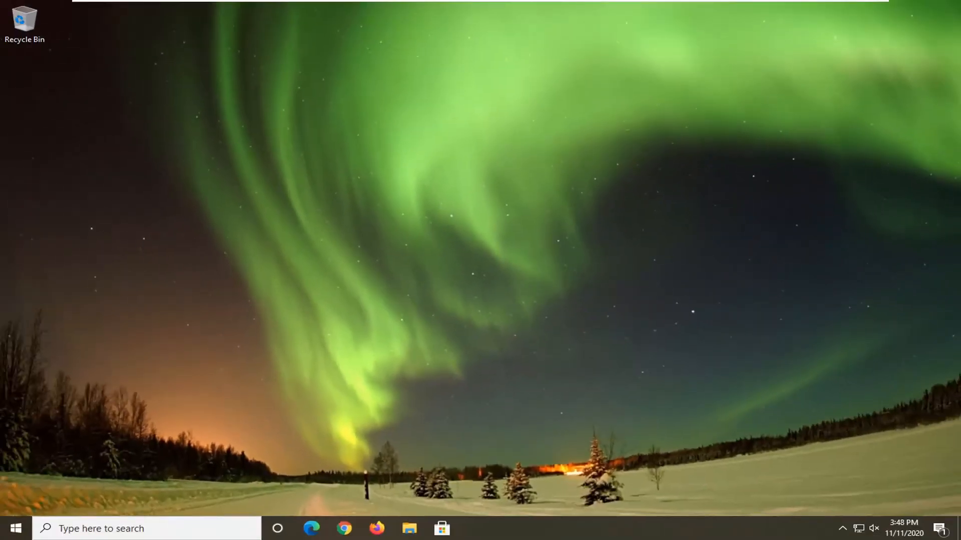